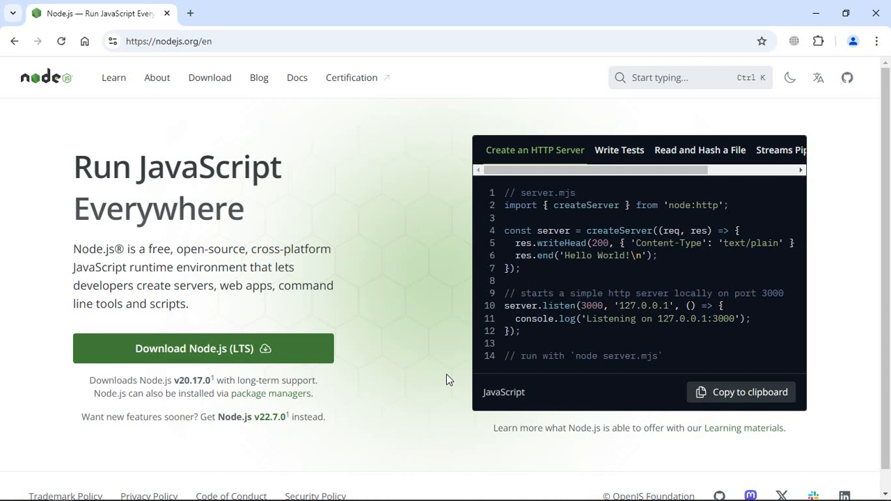
mouse_move(198, 376)
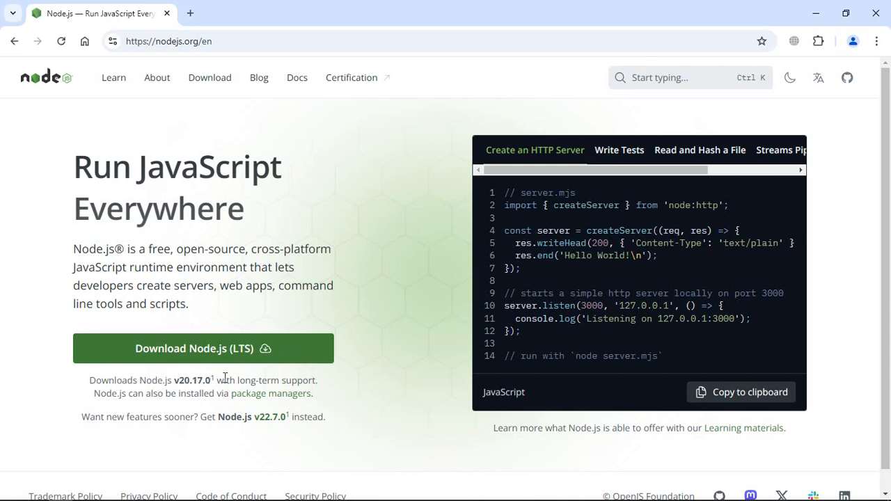
- Download the Node.js LTS installer node-v20.17.0-x64.msi and check it in recent downloads
left_click(203, 348)
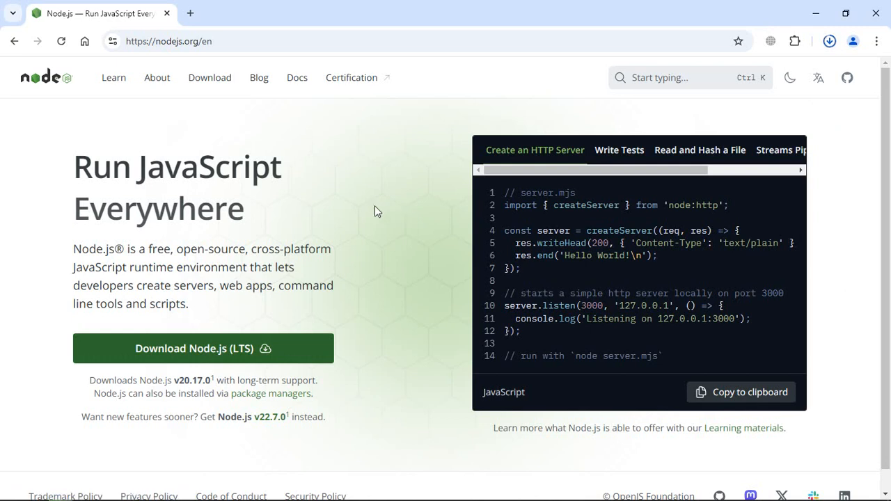
left_click(830, 42)
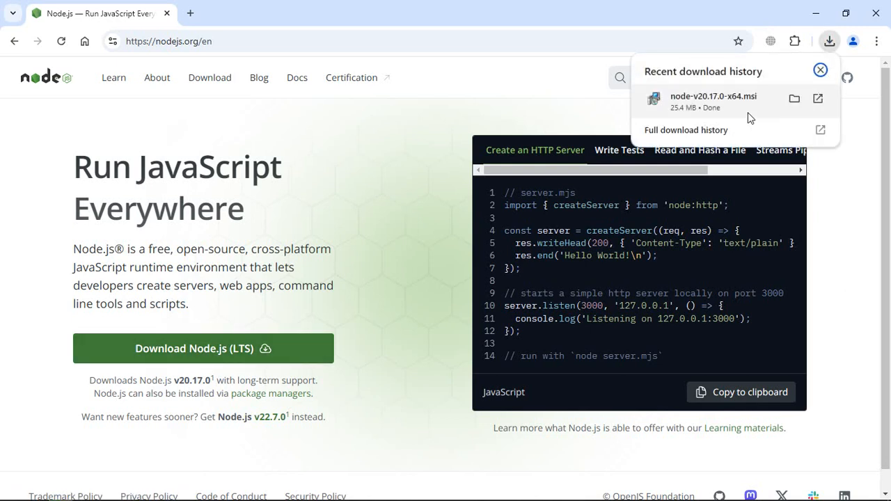
mouse_move(693, 115)
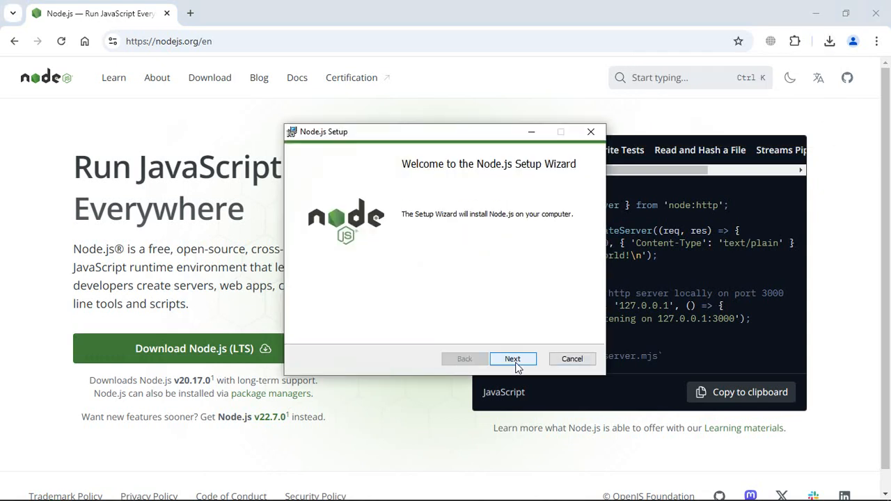
- Install Node.js into C:\Program Files\nodejs\ with automatic native-module build tools enabled, and finish setup
left_click(512, 360)
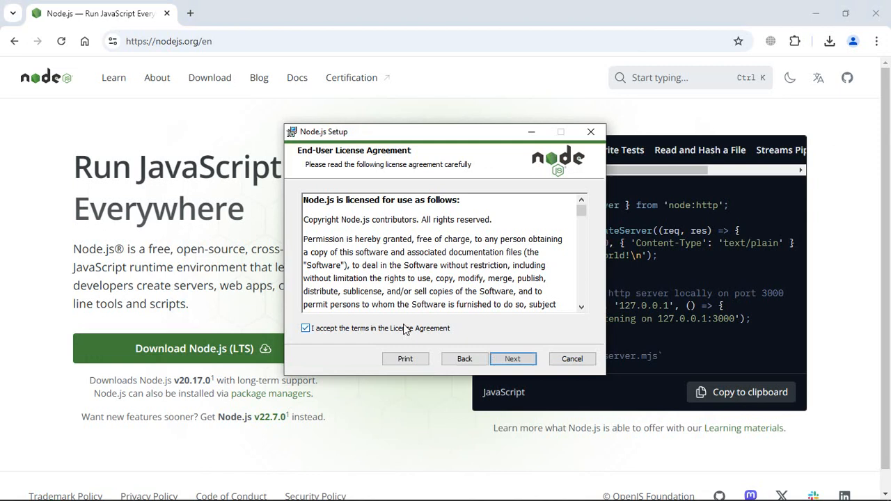
left_click(513, 359)
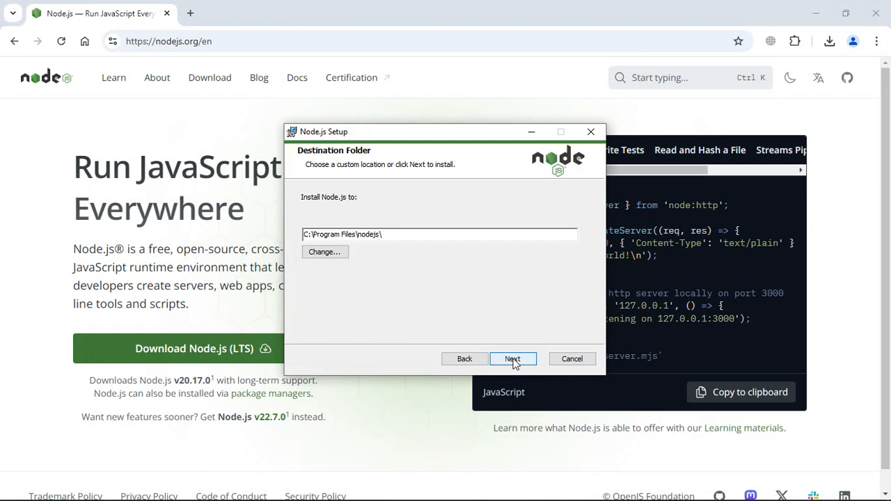
left_click(512, 359)
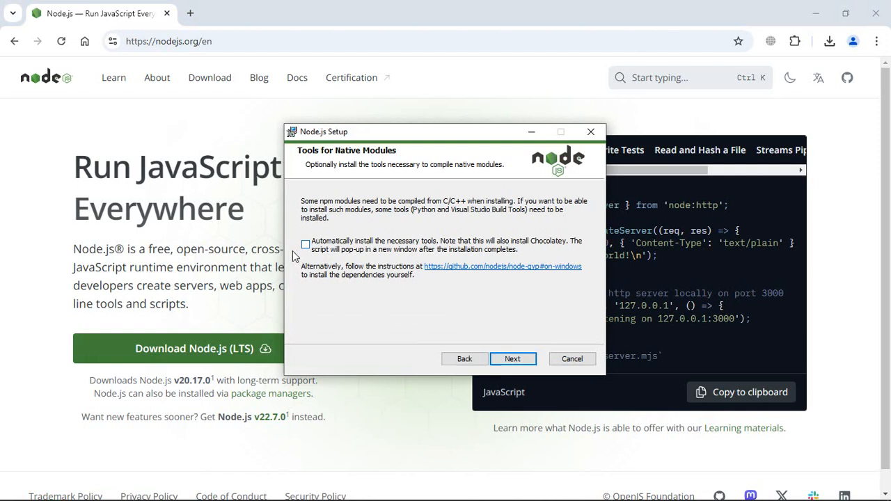
left_click(305, 245)
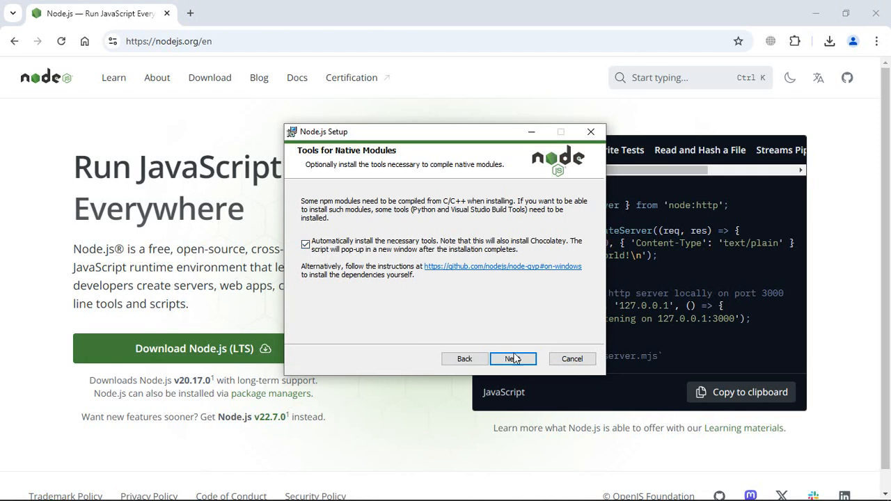
left_click(512, 359)
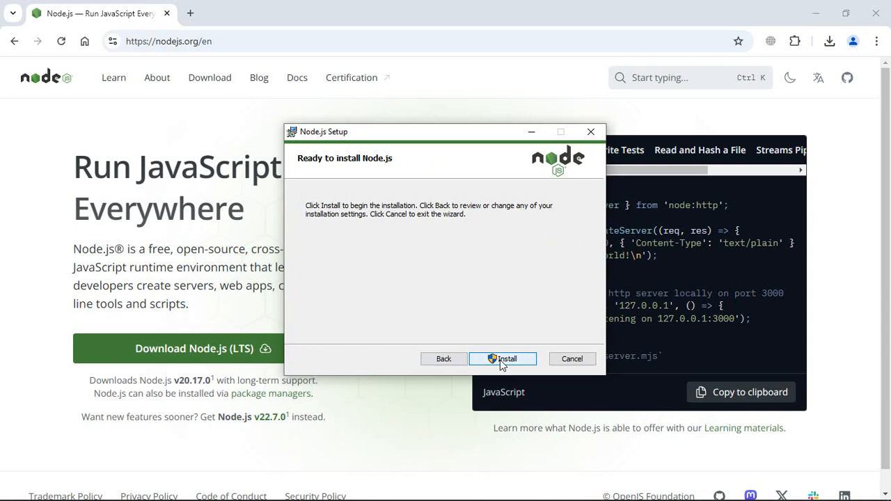
left_click(502, 359)
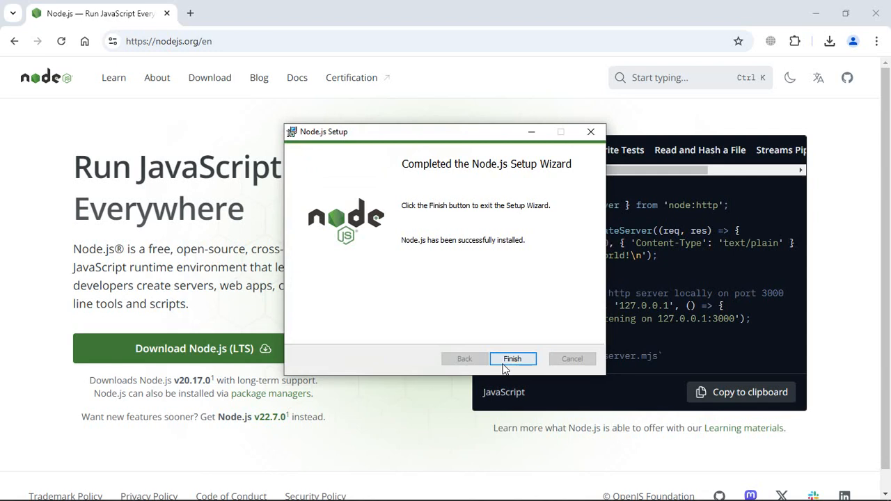
left_click(512, 359)
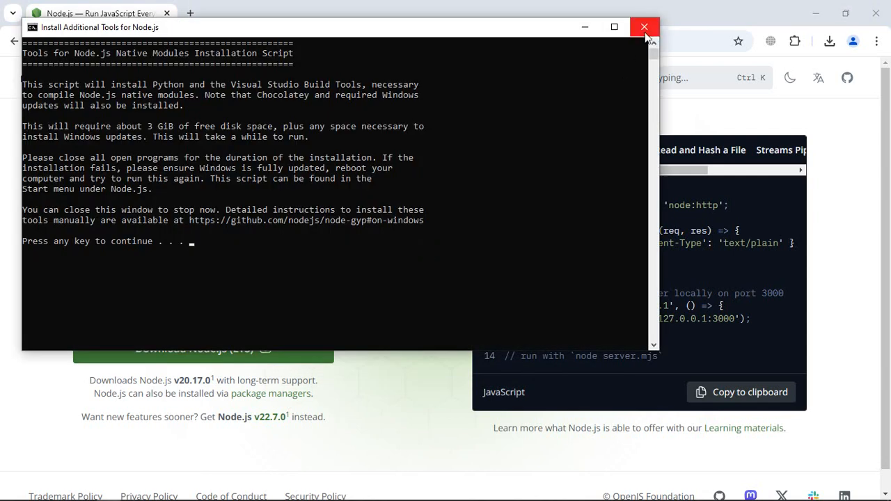
- Dismiss the tools script window and open the empty node.js folder with Code
left_click(643, 28)
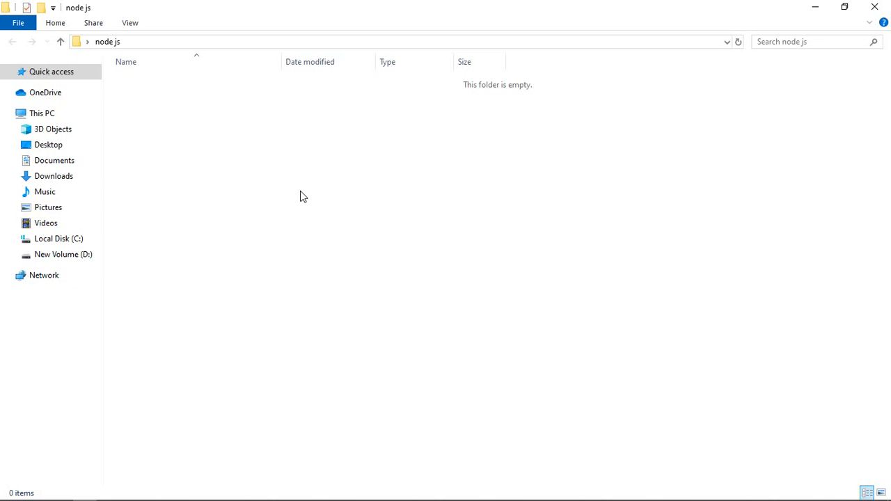
mouse_move(292, 188)
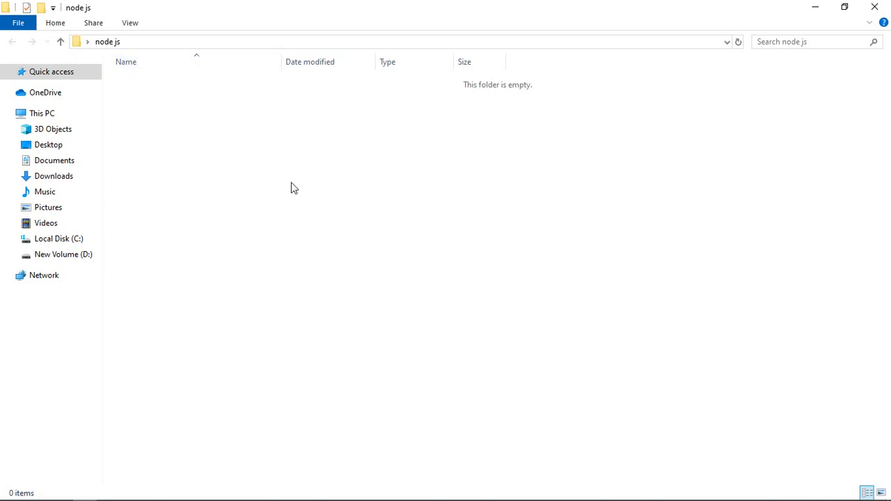
right_click(292, 188)
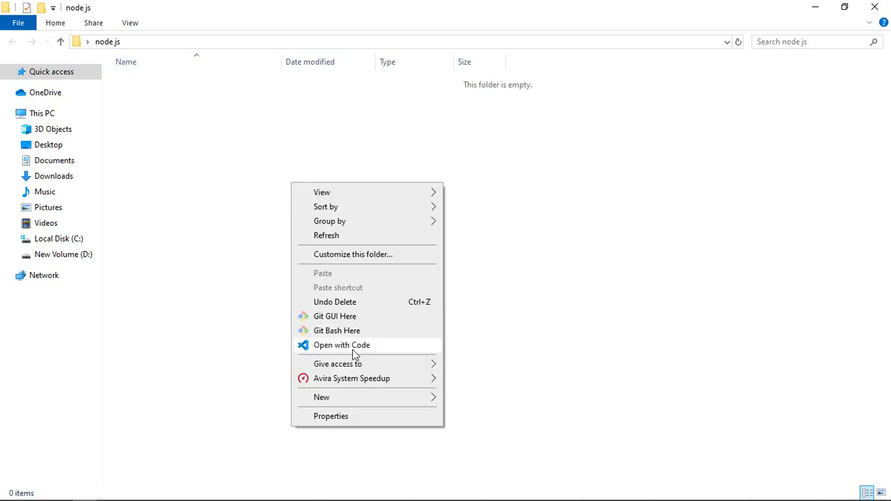
left_click(343, 345)
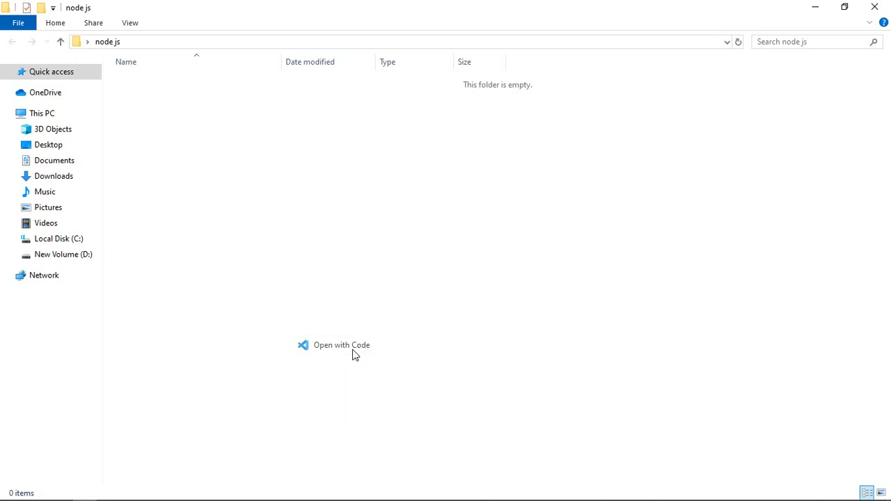
- Create index.js in the project and copy nodejs.org's example HTTP server into it
left_click(341, 345)
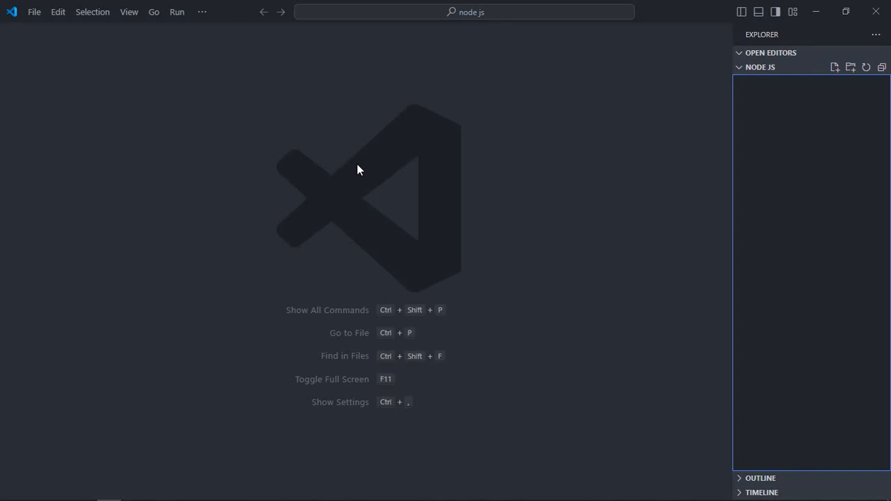
left_click(833, 67)
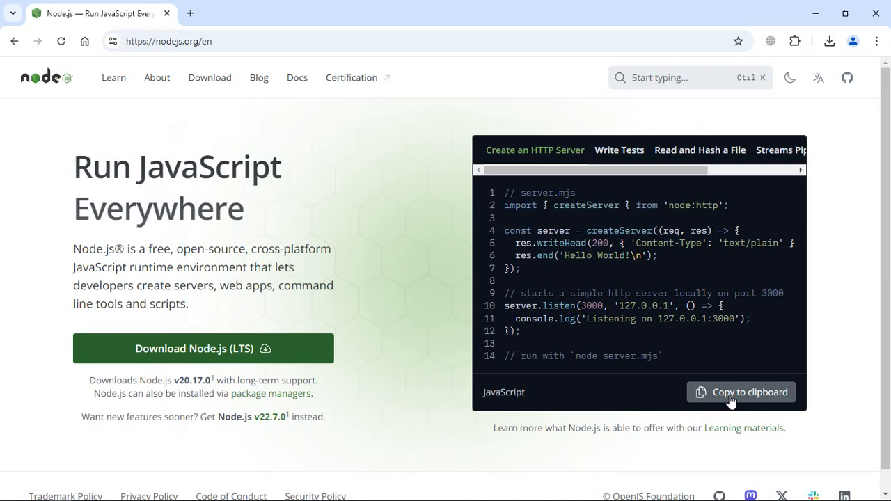
left_click(740, 392)
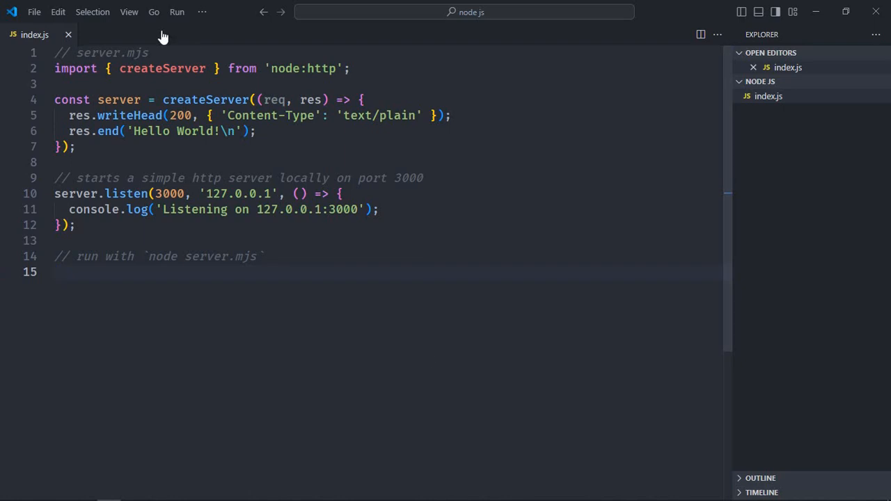
- In an enlarged integrated terminal, confirm node -v reports v20.17.0 and npm -v reports 10.8.0
left_click(128, 12)
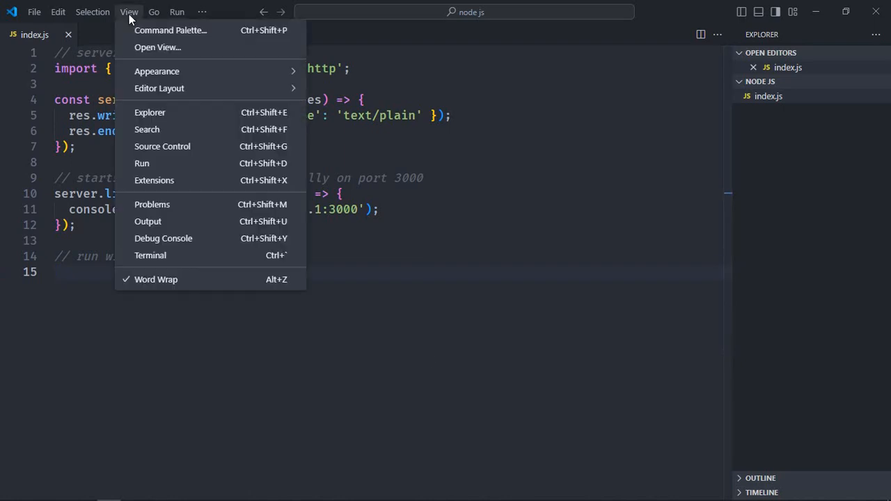
left_click(150, 255)
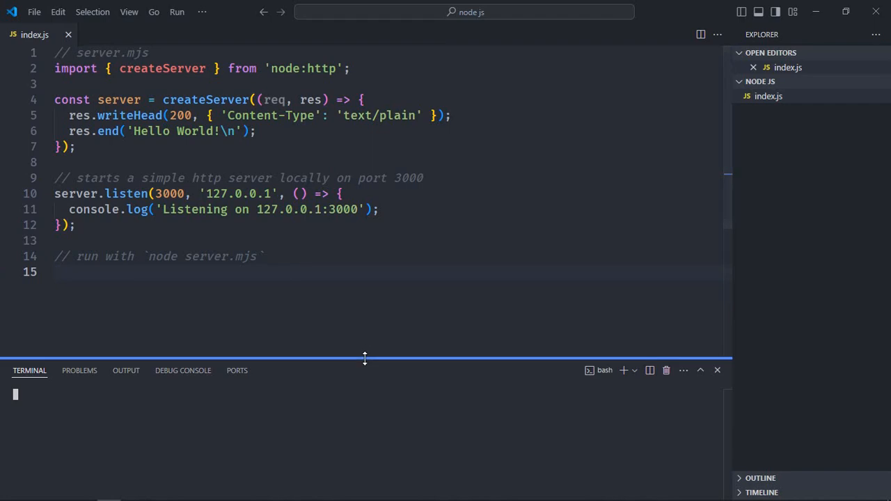
left_click_drag(364, 359, 365, 309)
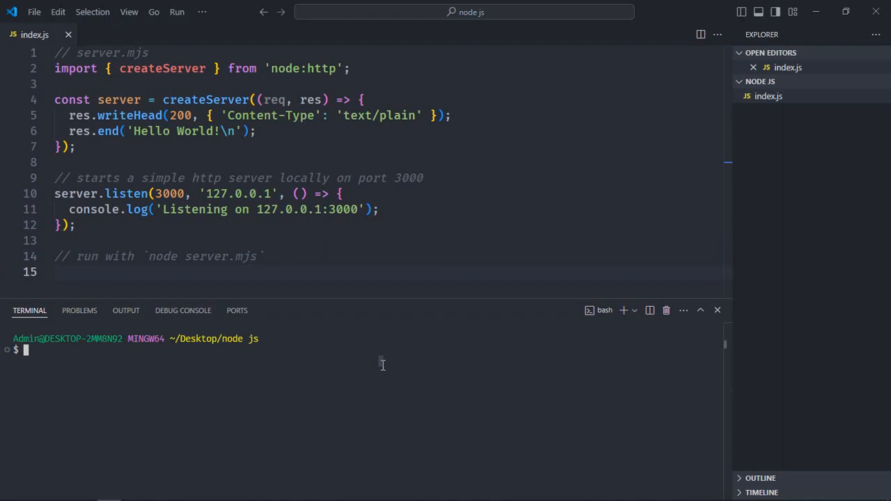
type("node -v")
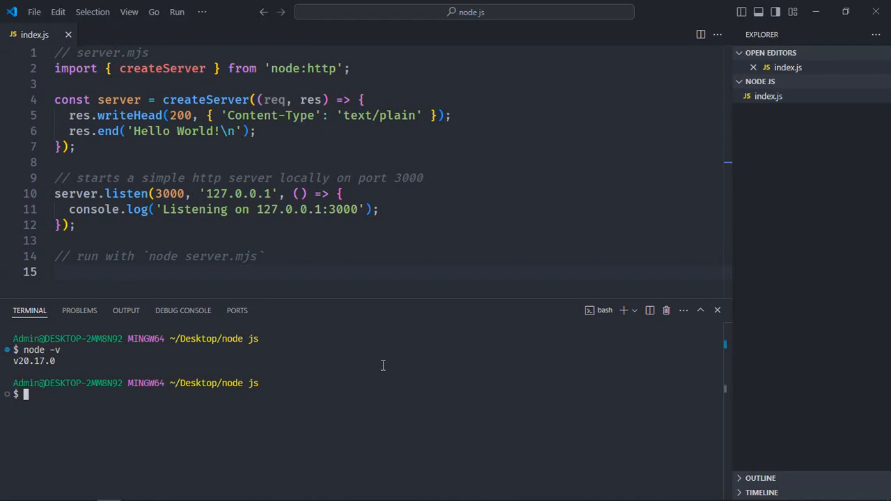
type("m")
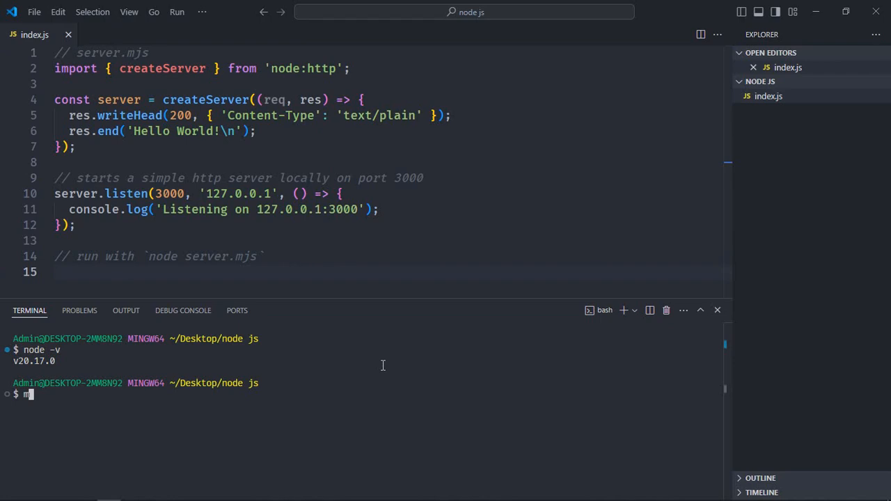
type("npm -v")
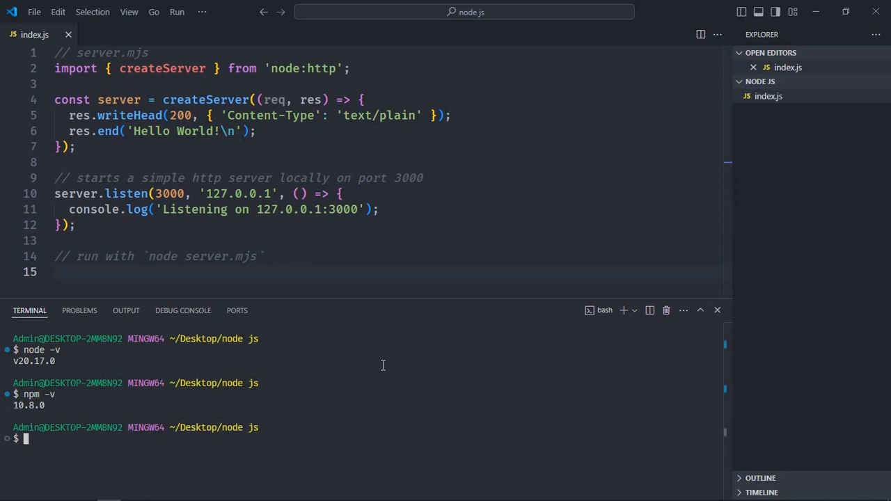
- Enter the command node index.js in the terminal
type("node in")
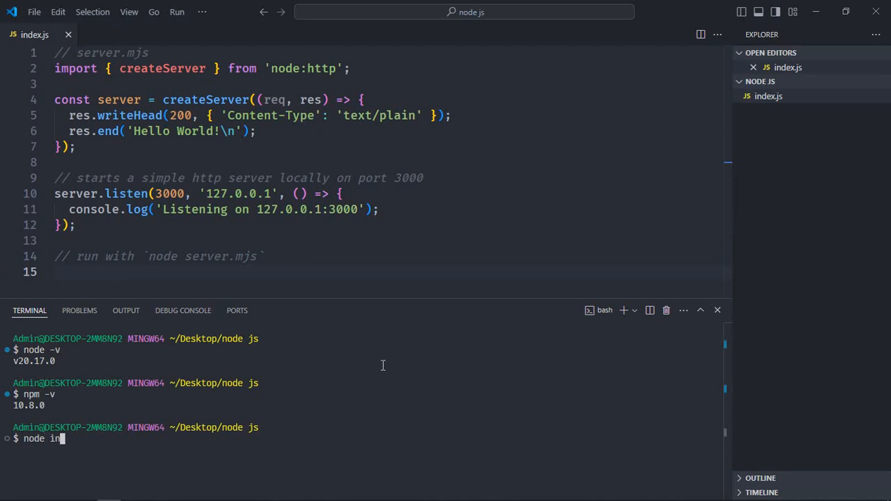
type("dex.js")
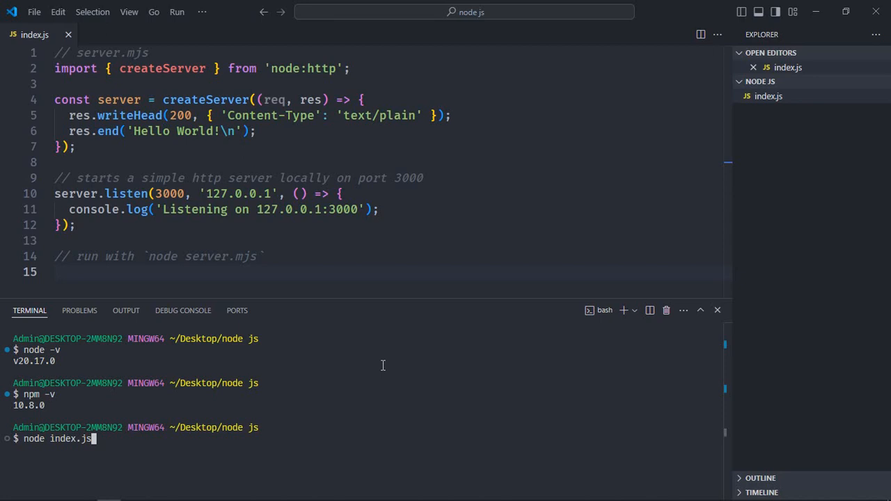
- Run index.js to see the import SyntaxError, then generate a default package.json with npm init -y
key("Return")
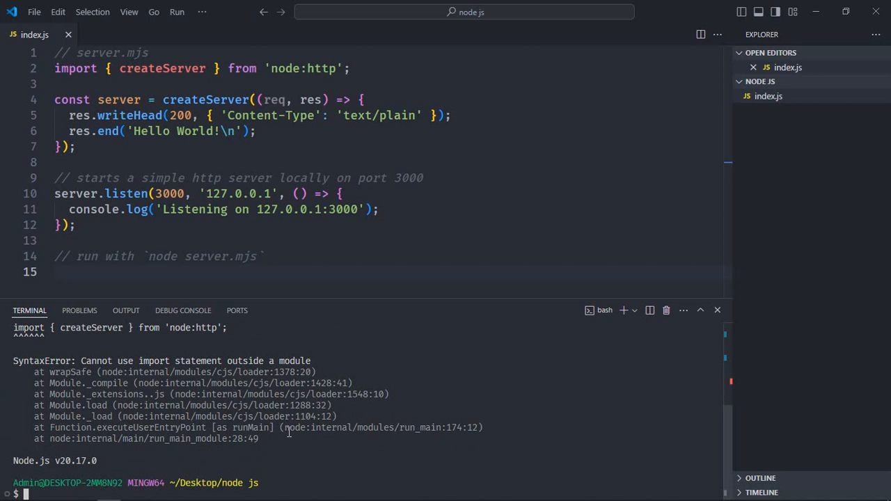
type("npm init -y")
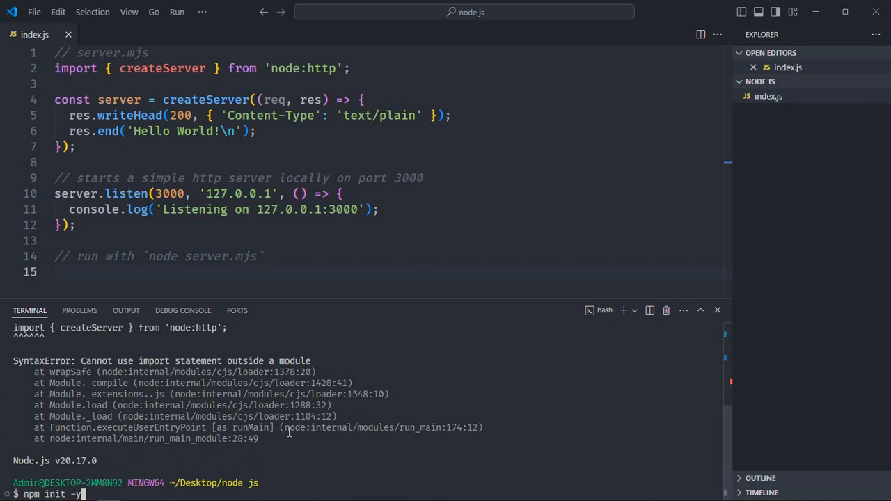
key("Return")
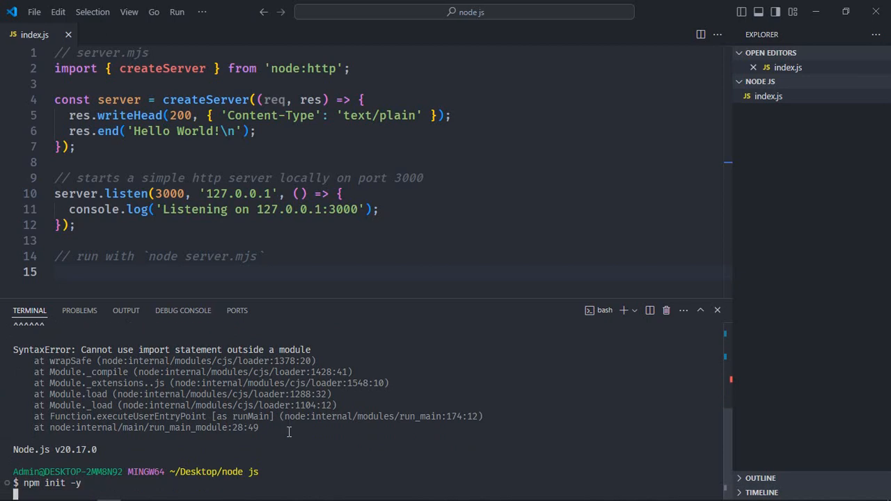
key("Return")
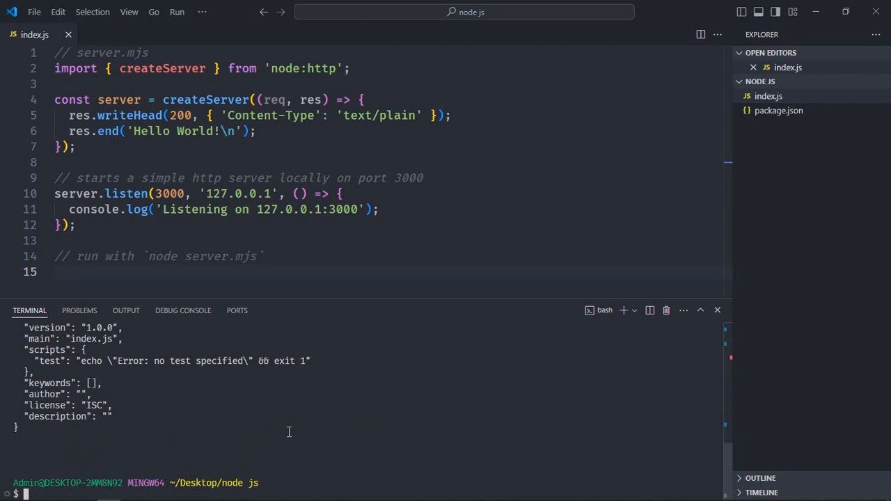
mouse_move(778, 111)
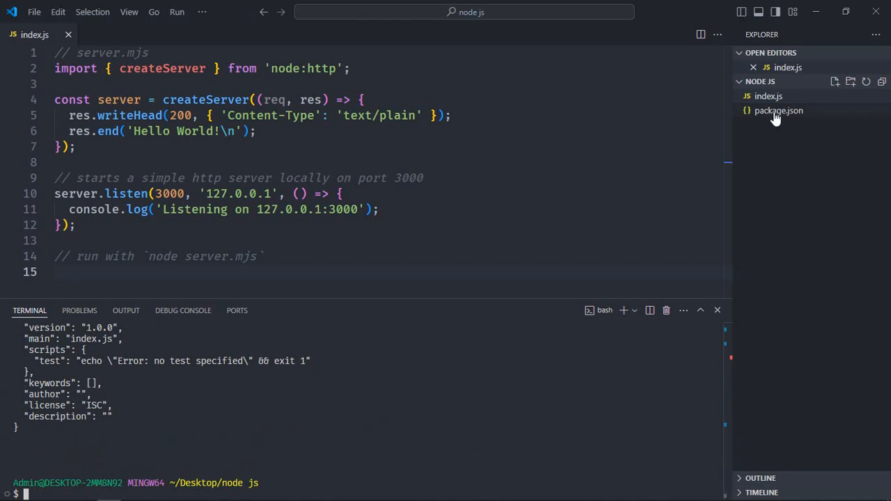
- Add "type": "module" to package.json and save it
left_click(778, 111)
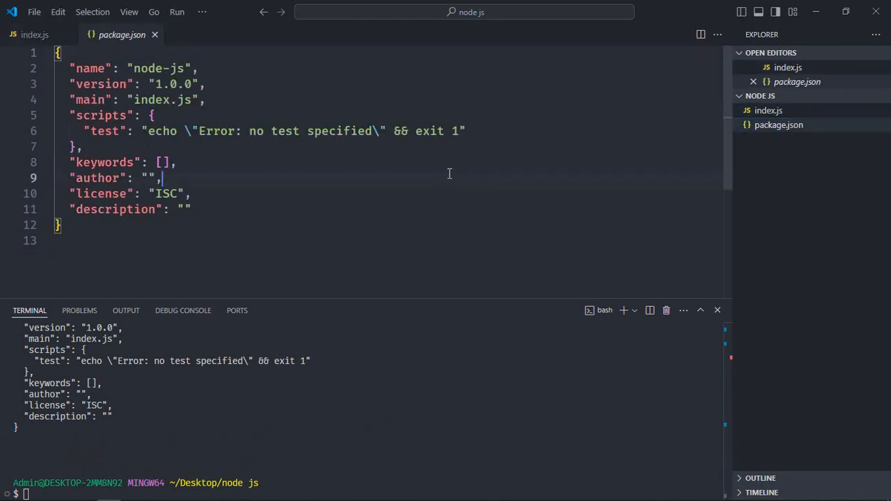
key("BackSpace")
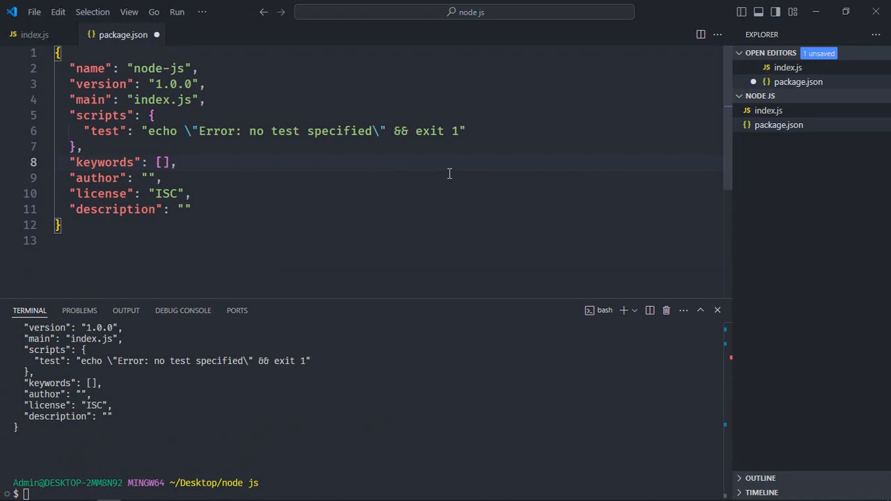
key("Enter")
type("\"type\":\"module\",")
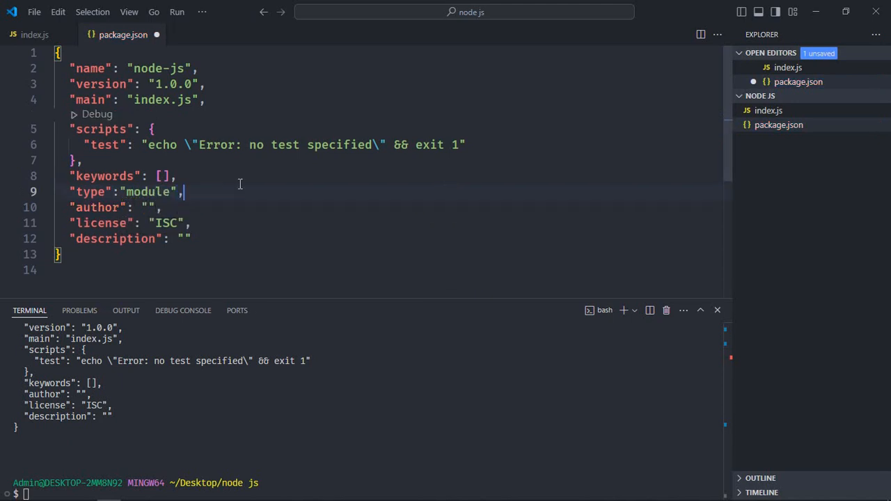
key("ctrl+s")
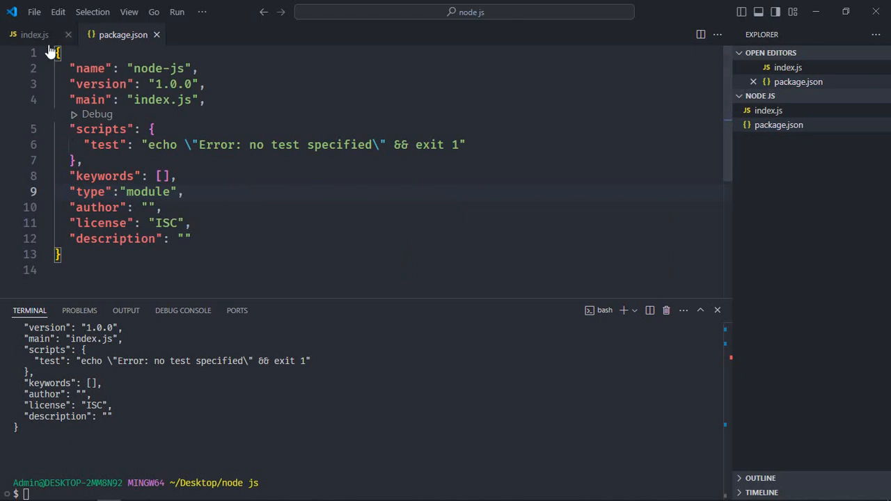
- Return focus to index.js, glancing once at package.json
left_click(34, 33)
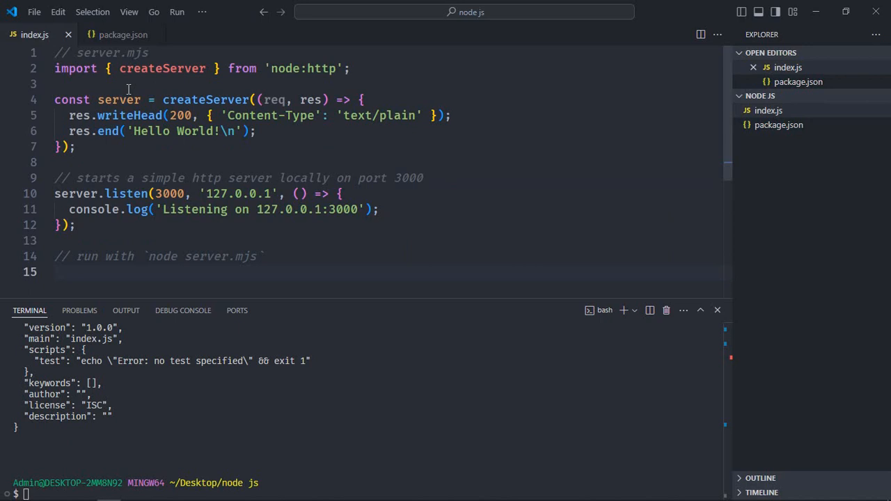
mouse_move(188, 239)
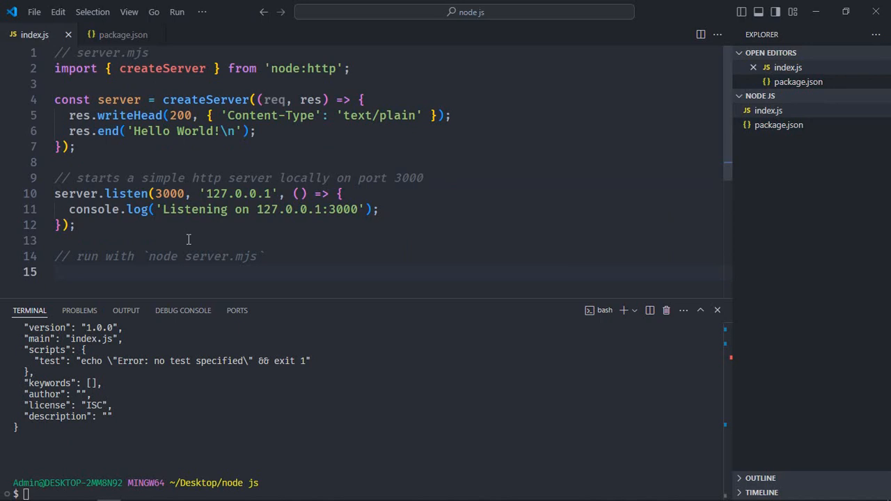
mouse_move(162, 153)
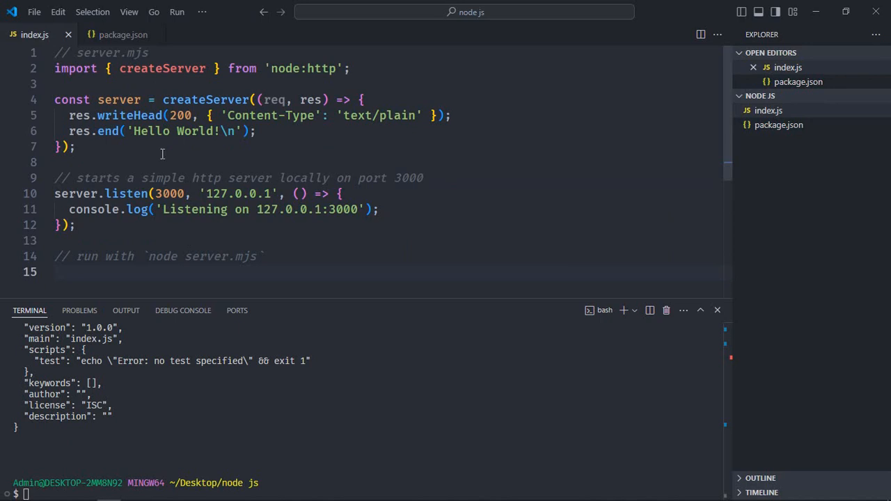
left_click(123, 33)
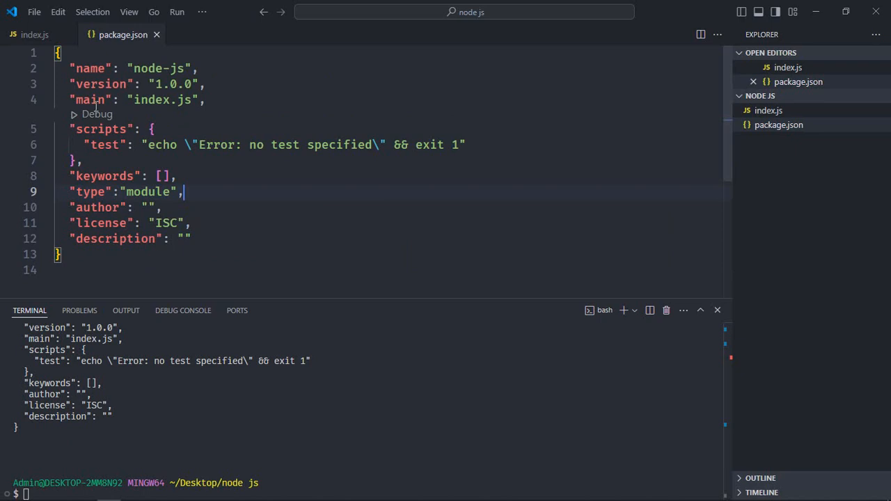
left_click(34, 35)
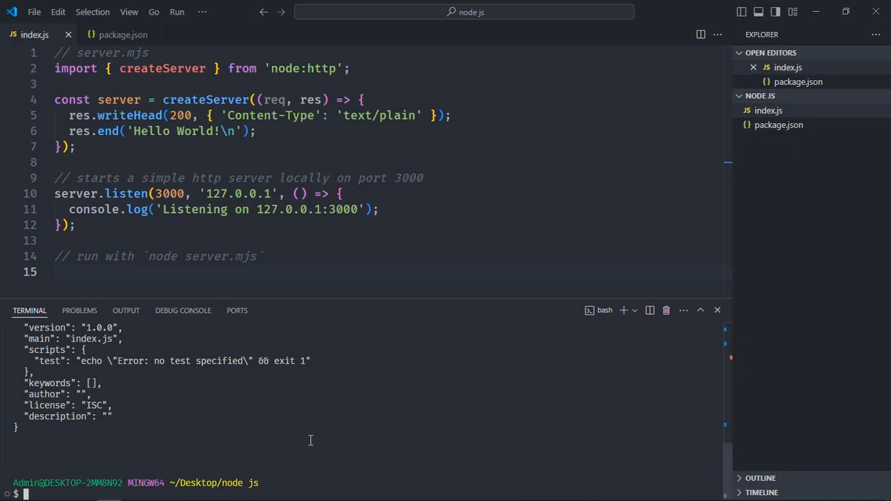
- Run node index.js so the server reports Listening on 127.0.0.1:3000
type("node index.js")
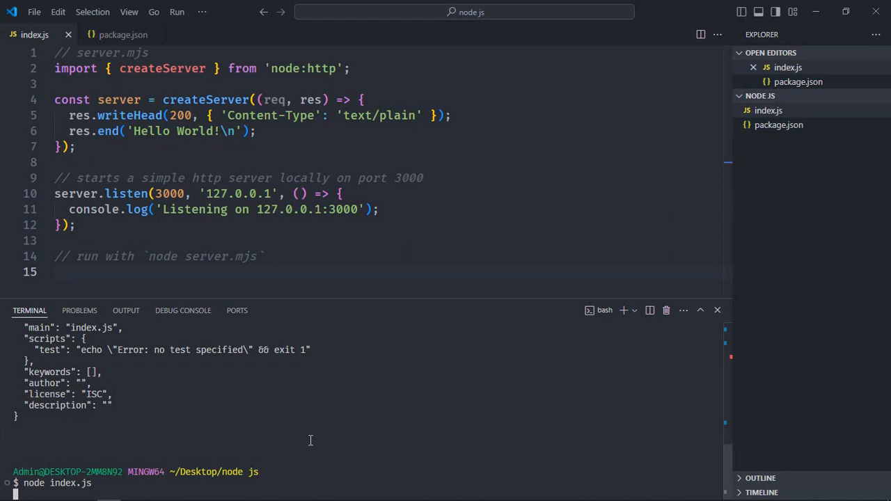
key("Return")
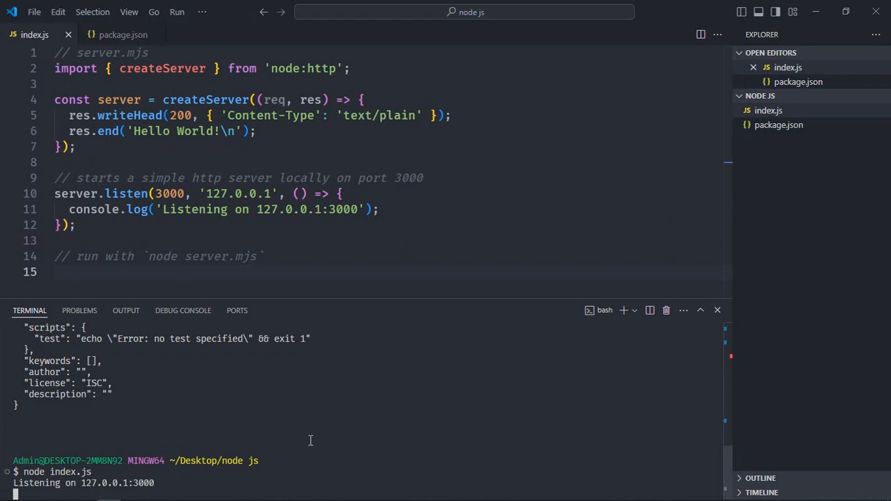
mouse_move(172, 482)
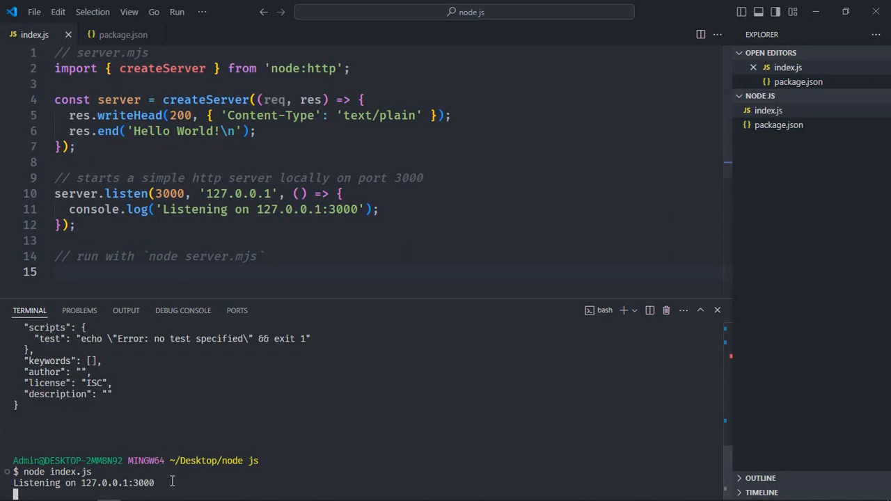